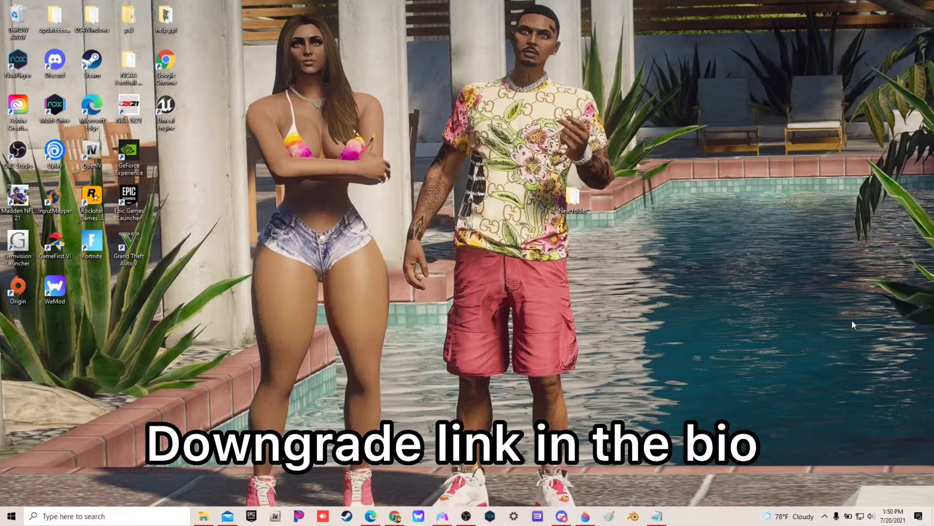
mouse_move(849, 316)
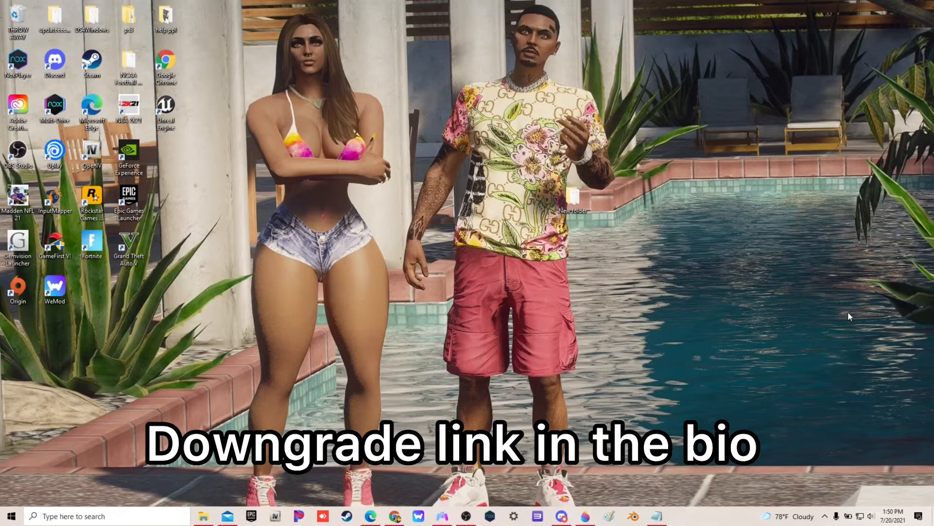
mouse_move(186, 186)
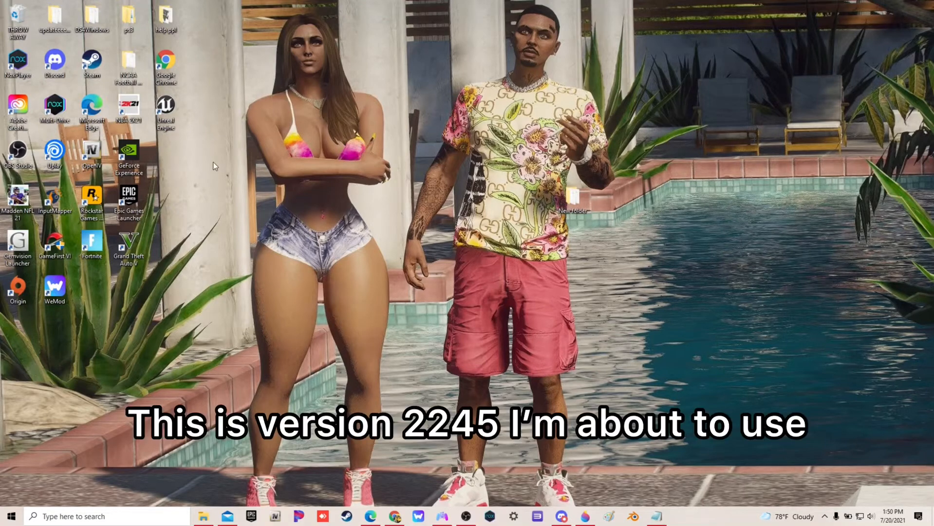
mouse_move(314, 237)
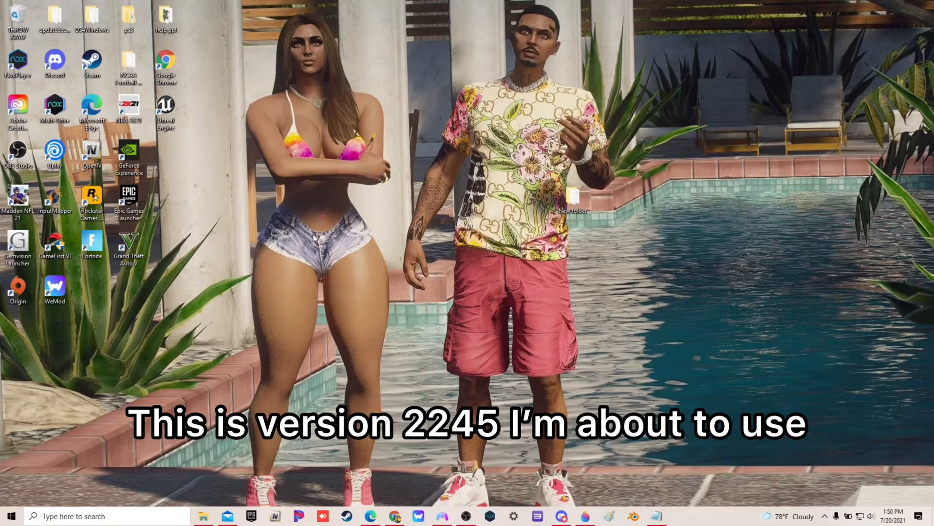
mouse_move(253, 360)
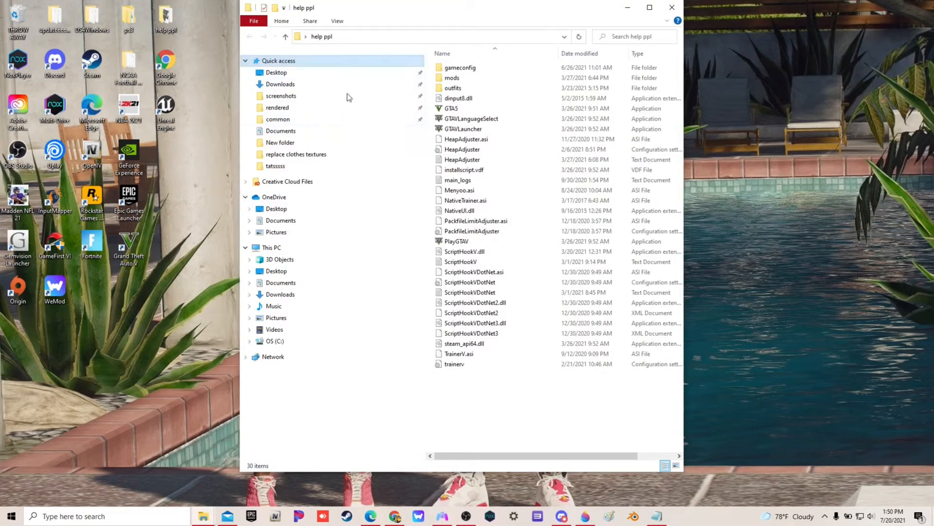
mouse_move(470, 292)
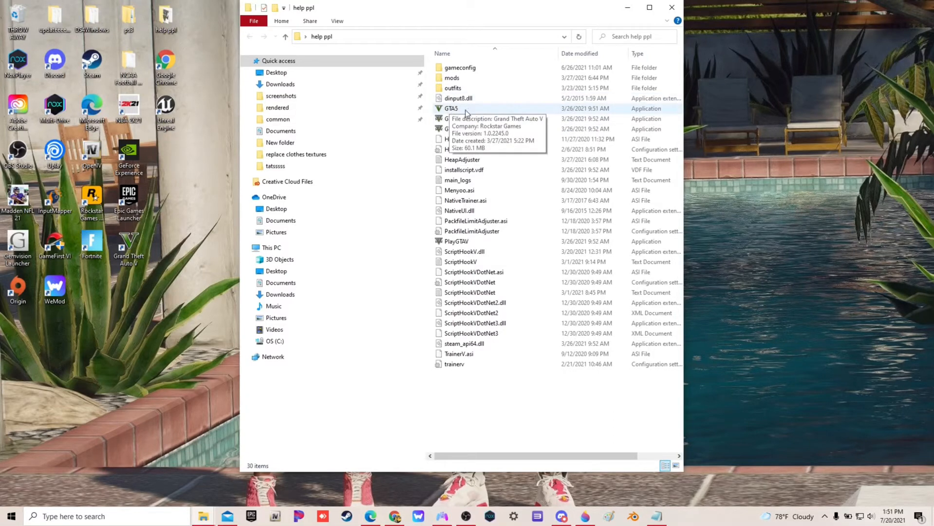
mouse_move(454, 110)
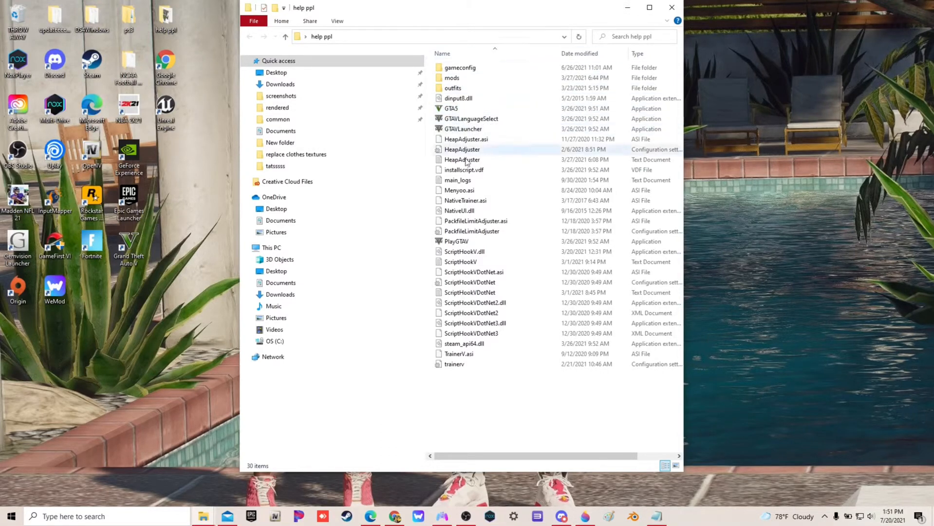
Step: Copy the four selected executables (GTA5, GTAVLanguageSelect, GTAVLauncher, PlayGTAV) from the help ppl folder
left_click(456, 240)
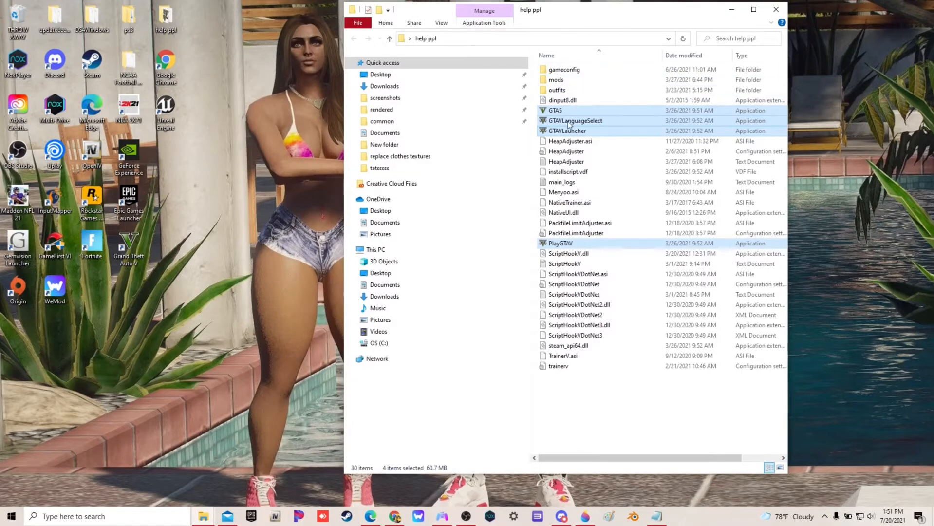
right_click(570, 120)
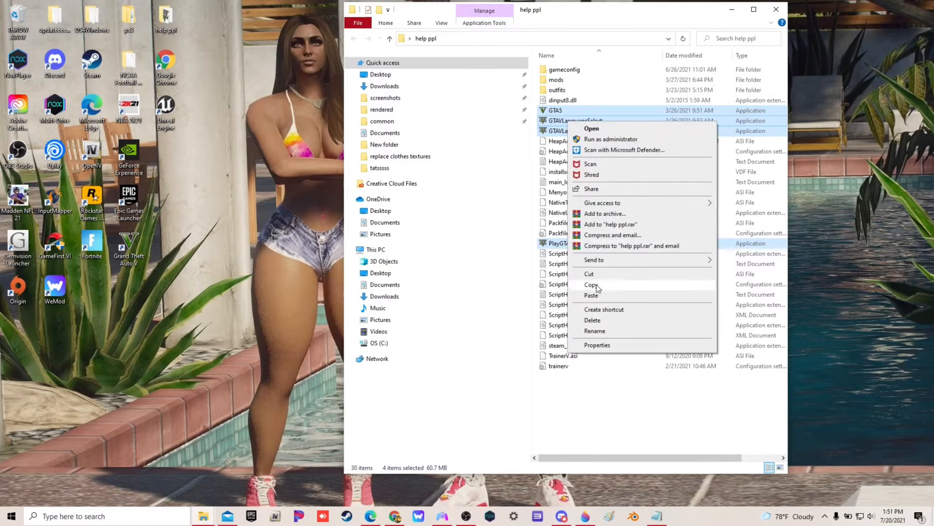
left_click(590, 285)
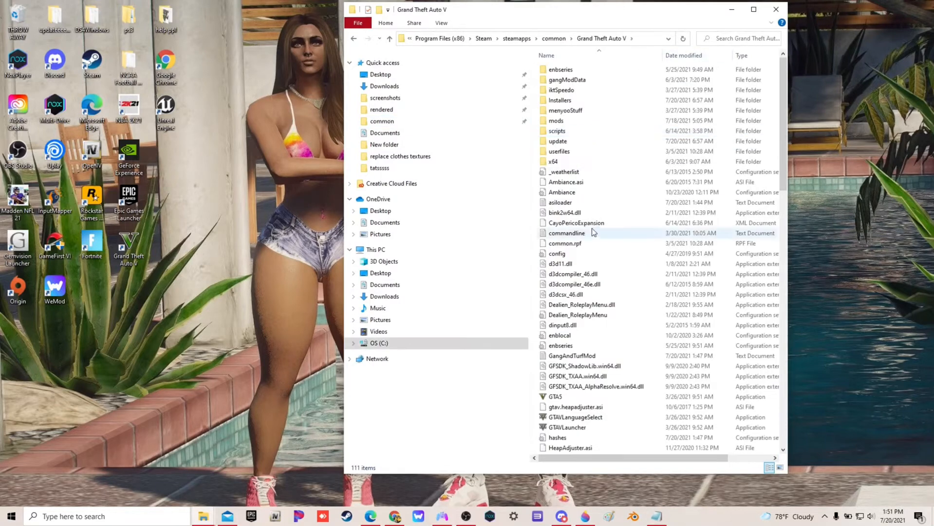
Step: Paste the four copied executables into the Steam Grand Theft Auto V folder
scroll("down", 3)
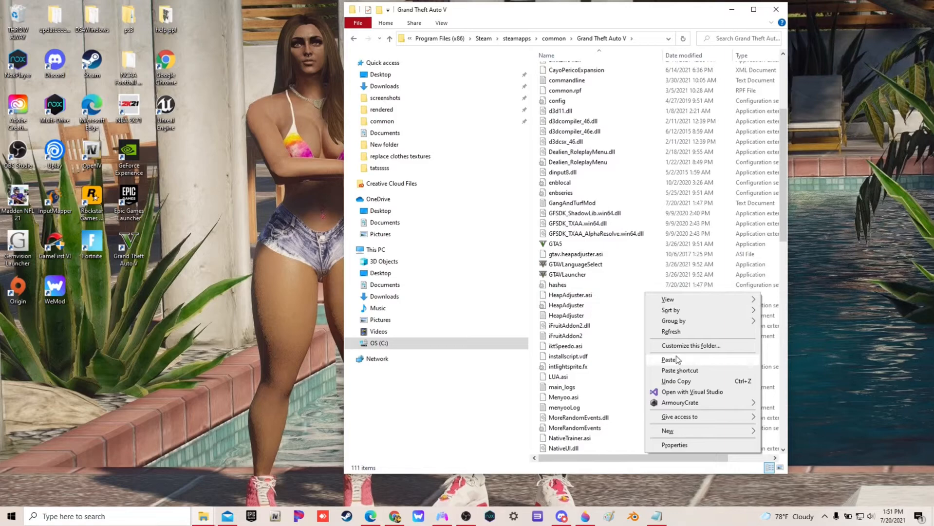
left_click(667, 360)
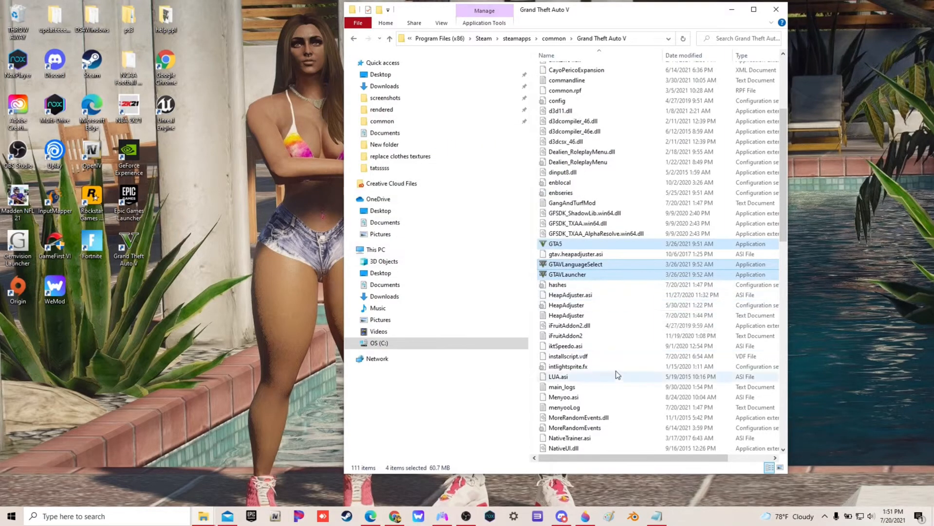
scroll("down", 3)
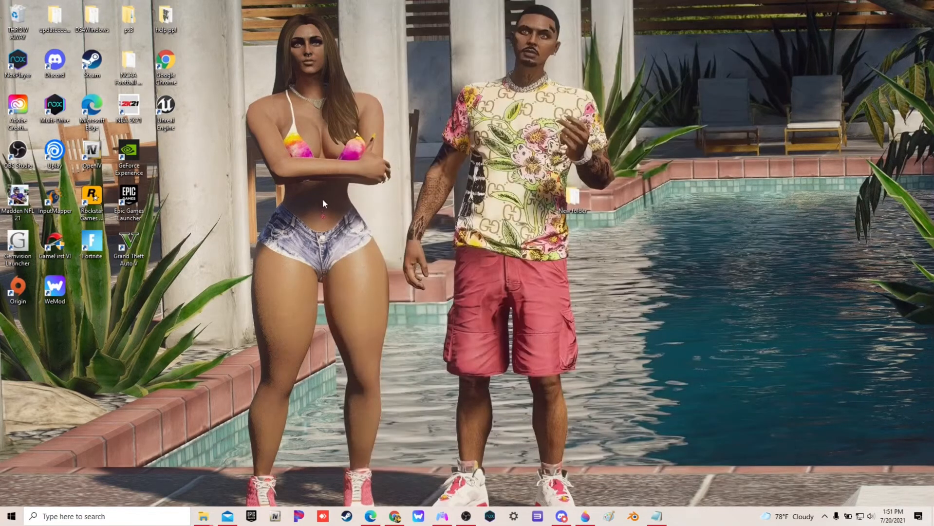
mouse_move(142, 250)
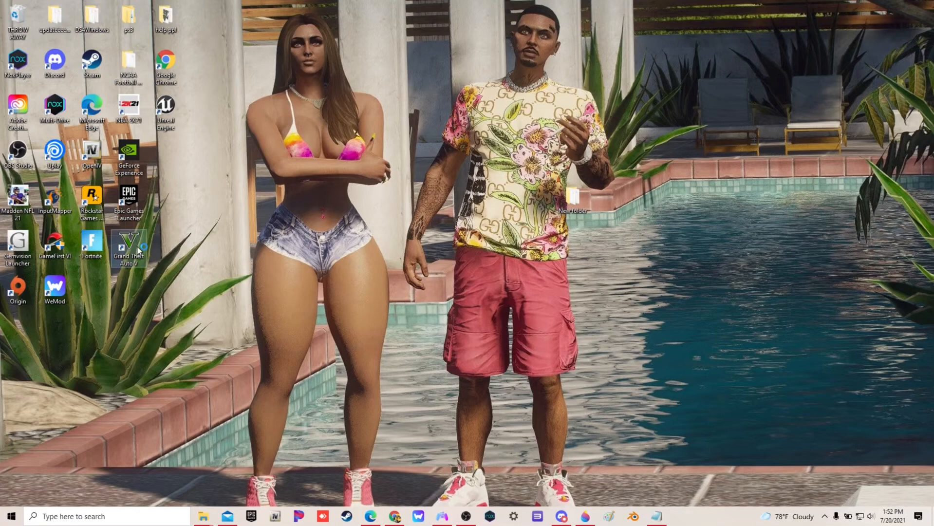
Step: Launch Grand Theft Auto V from its desktop shortcut
double_click(128, 243)
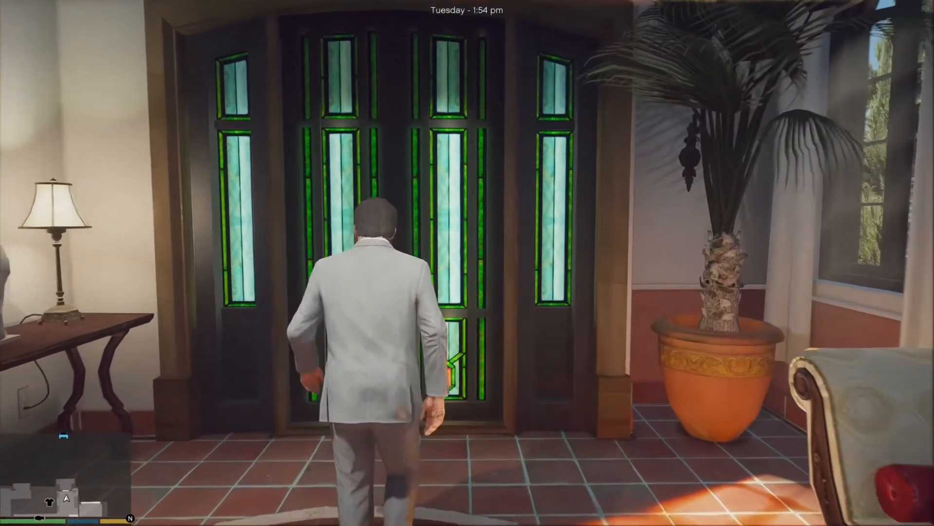
Step: Walk the character outside the house and bring up the Menyoo mod menu with F8
key("w")
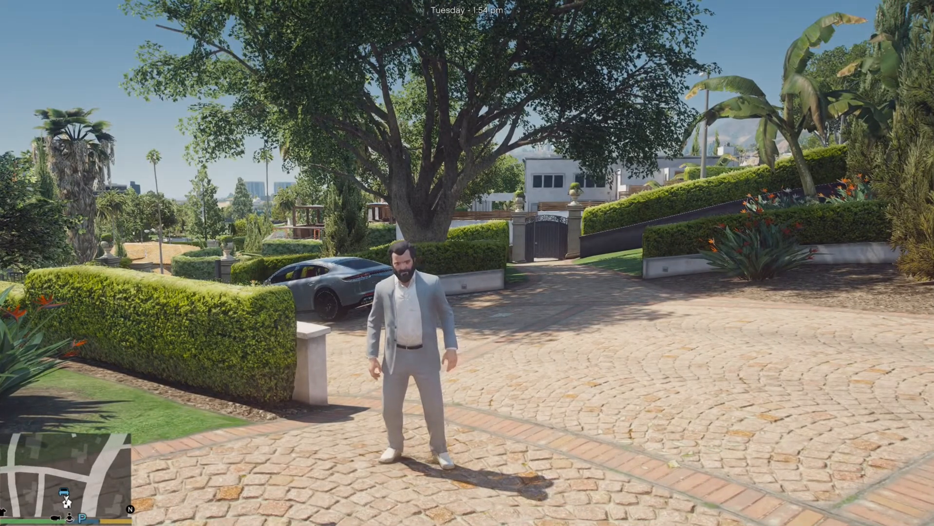
key("F8")
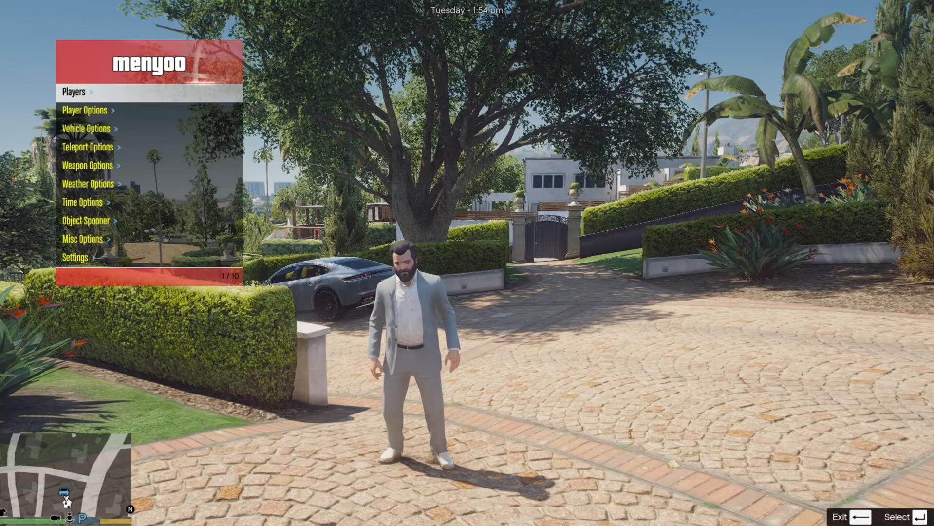
Step: Navigate Menyoo to Player Options, Wardrobe, then the saved Outfits list of XML files
left_click(84, 110)
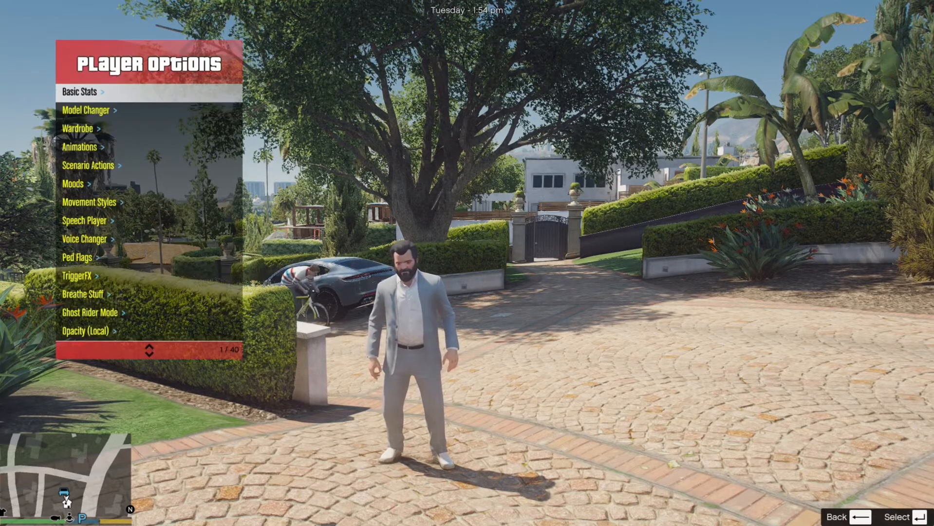
key("down")
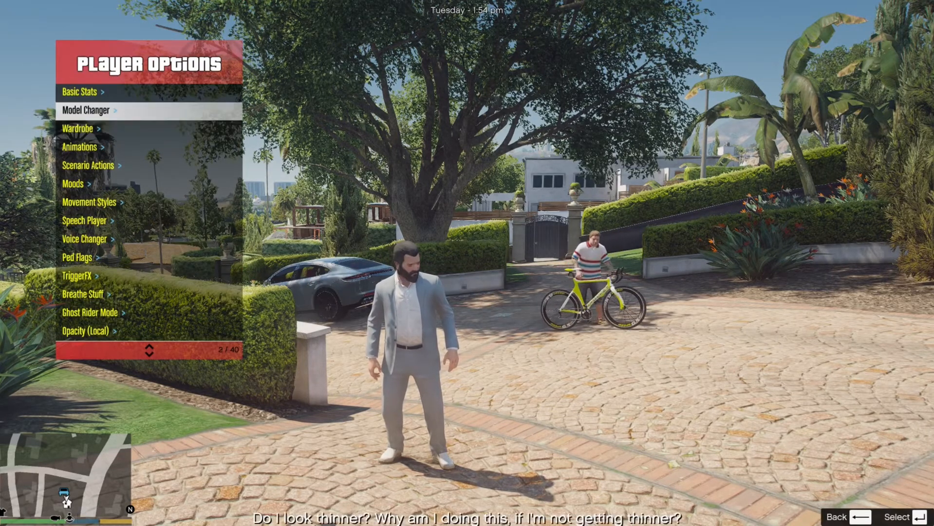
left_click(81, 146)
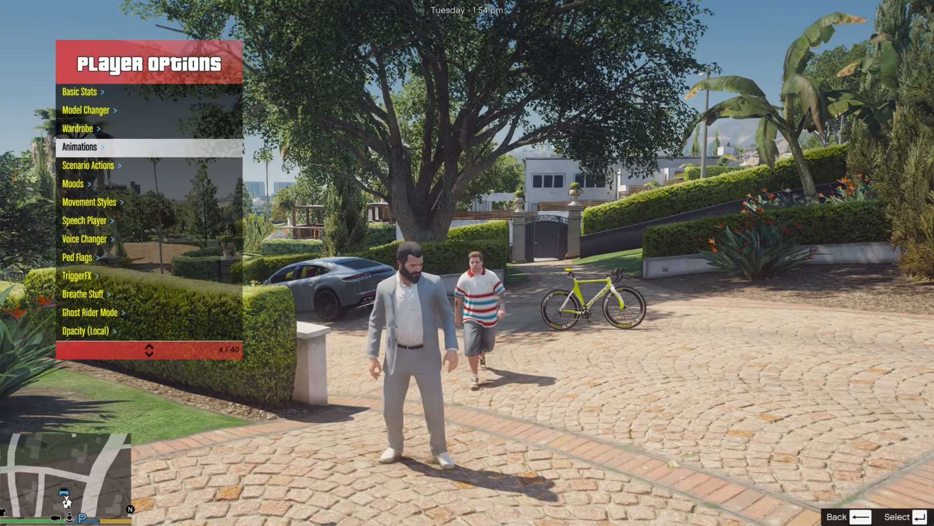
left_click(77, 129)
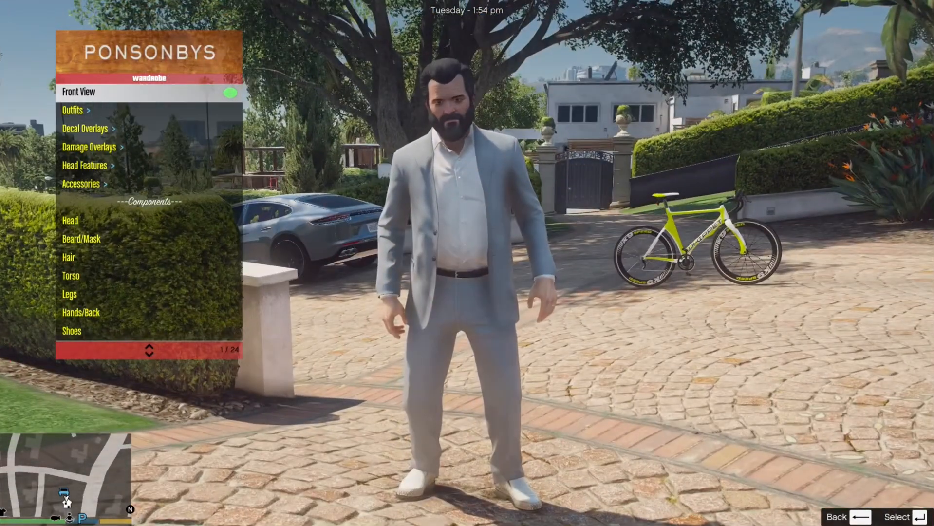
left_click(73, 110)
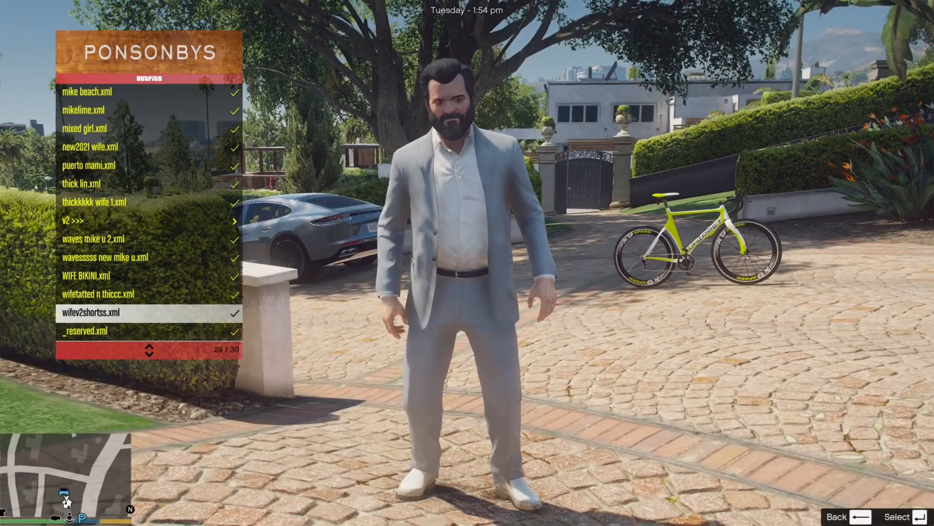